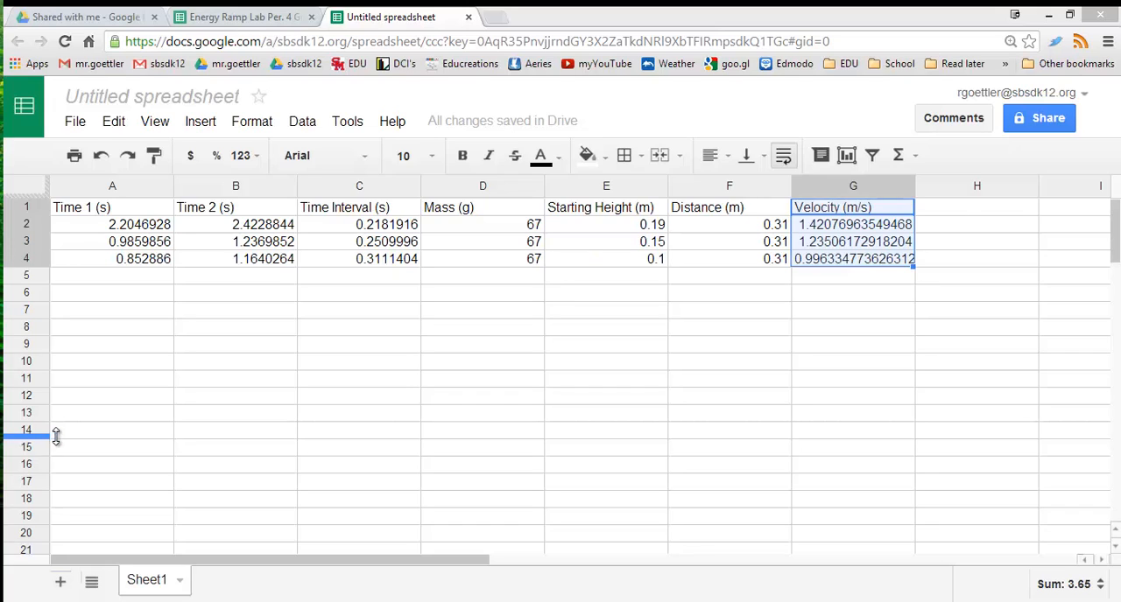
{"action": "mouse_move", "coordinate": [392, 358]}
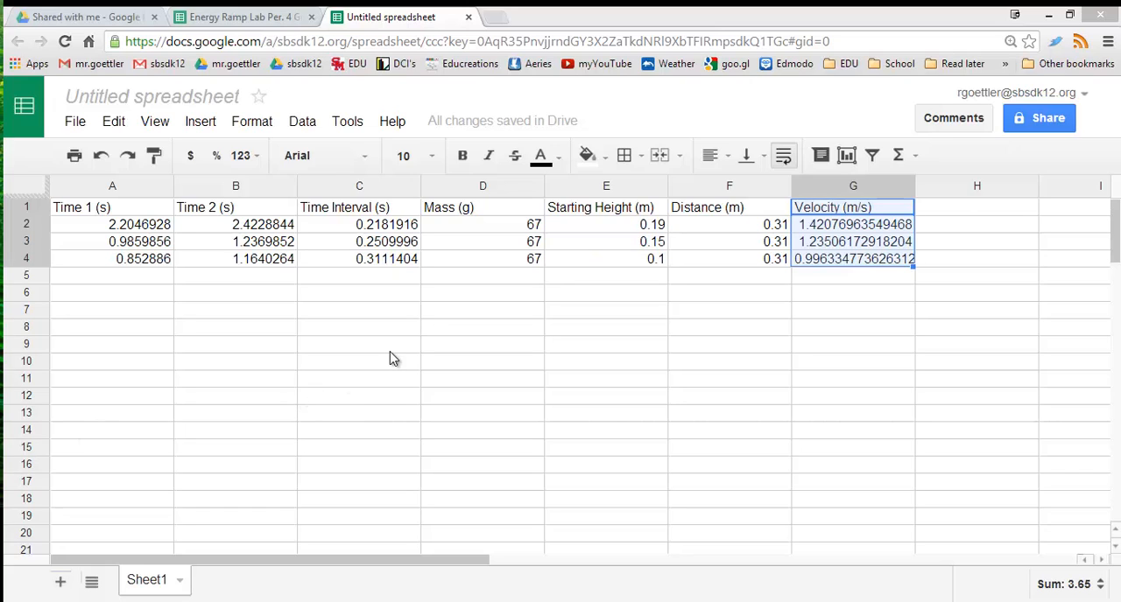
{"action": "mouse_move", "coordinate": [605, 214]}
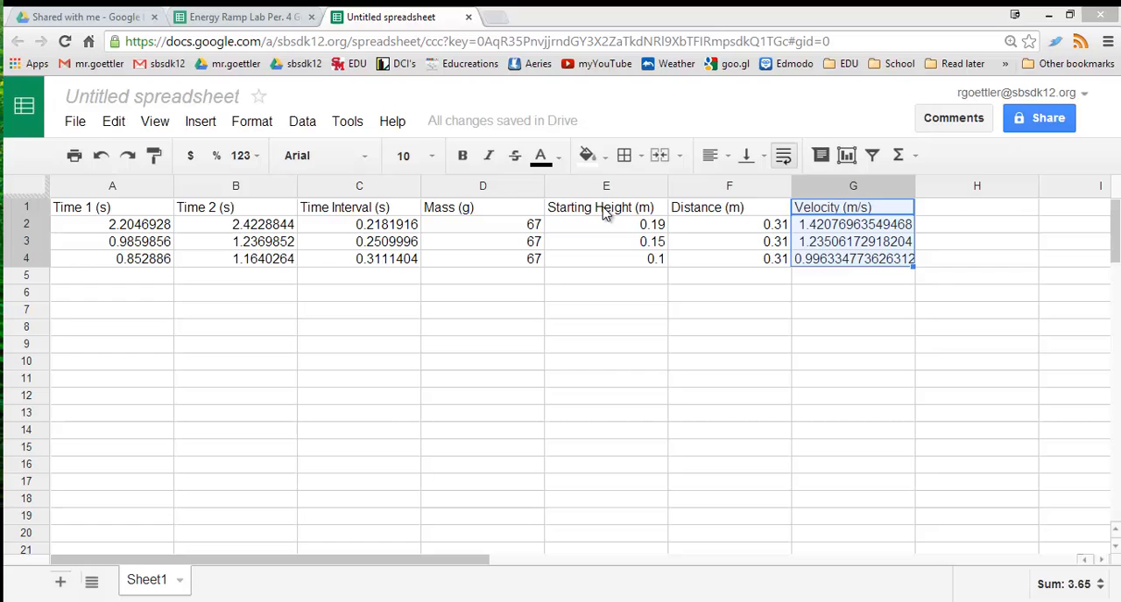
- Start a chart from Starting Height E1:E4, adding Velocity Sheet1!G1:G4 as a second range
{"action": "left_click", "coordinate": [605, 225]}
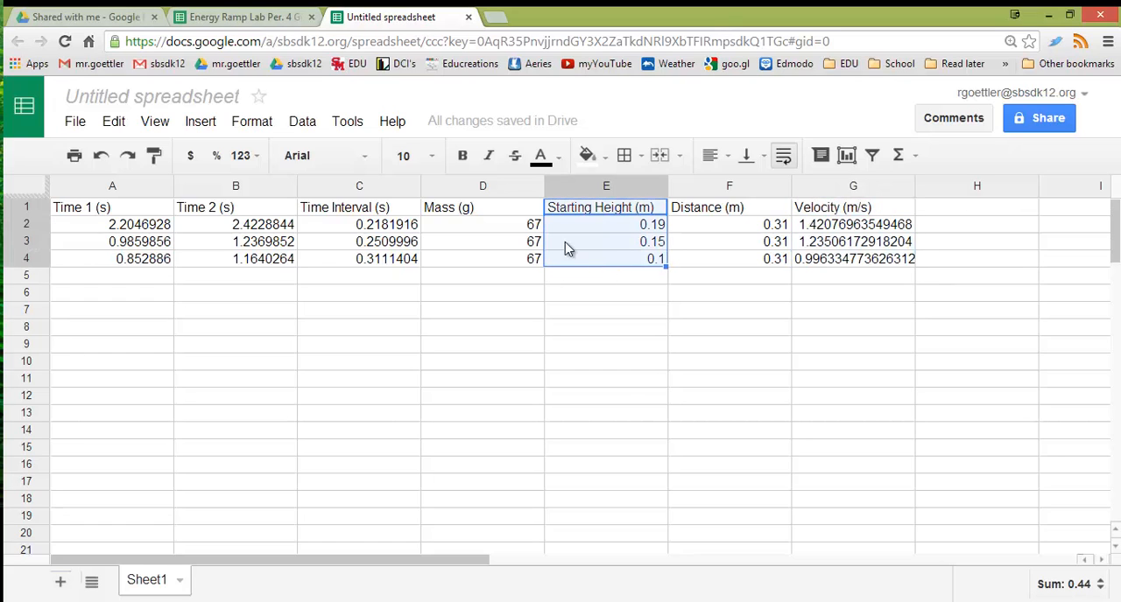
{"action": "left_click", "coordinate": [200, 121]}
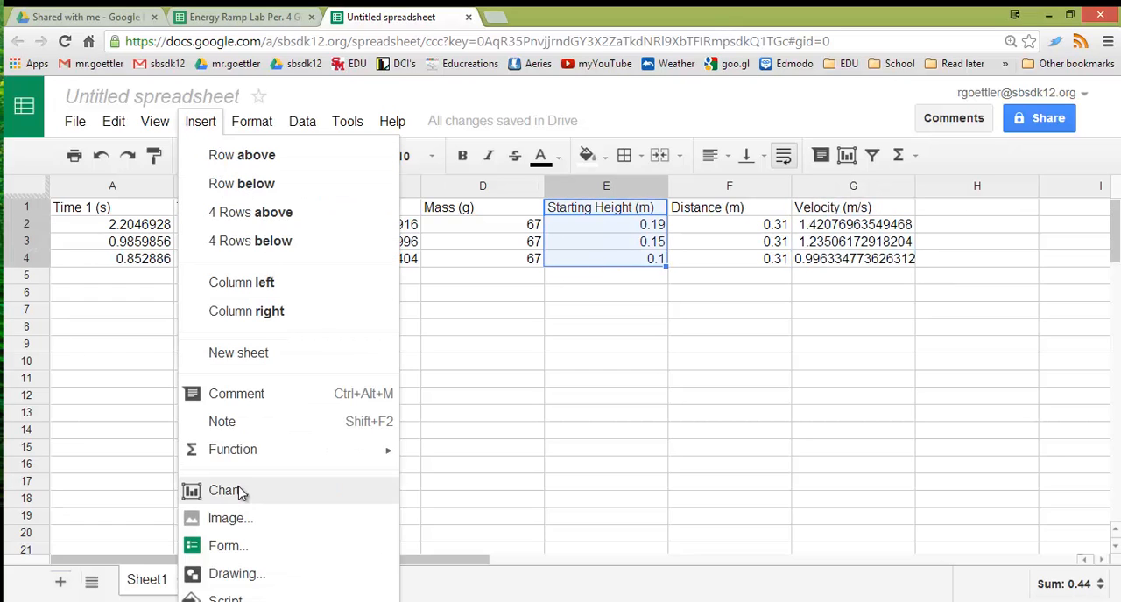
{"action": "left_click", "coordinate": [225, 490]}
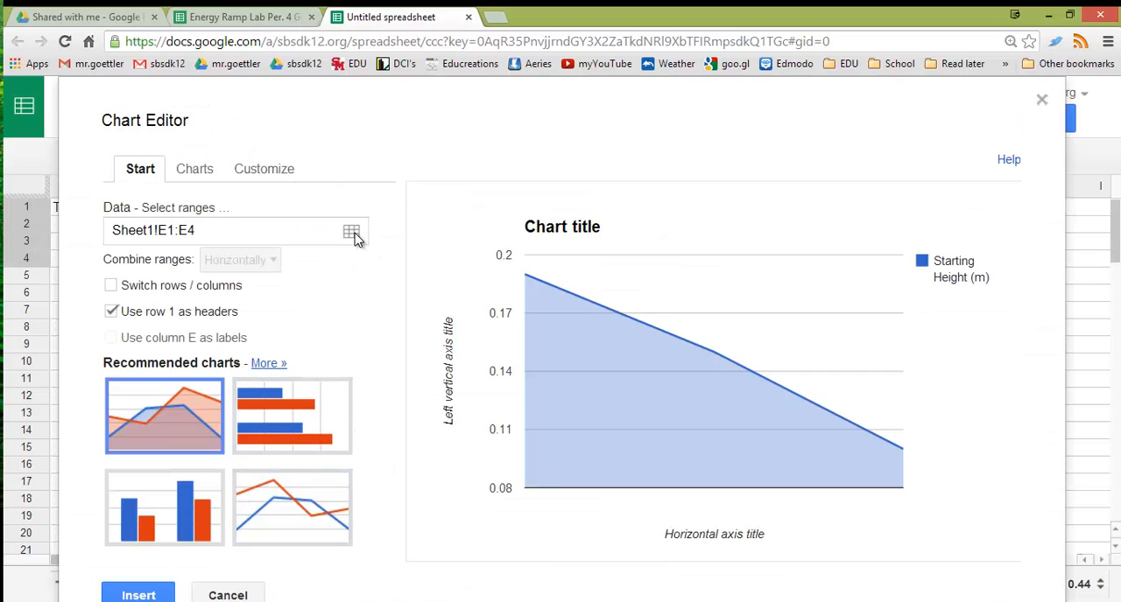
{"action": "left_click", "coordinate": [351, 231]}
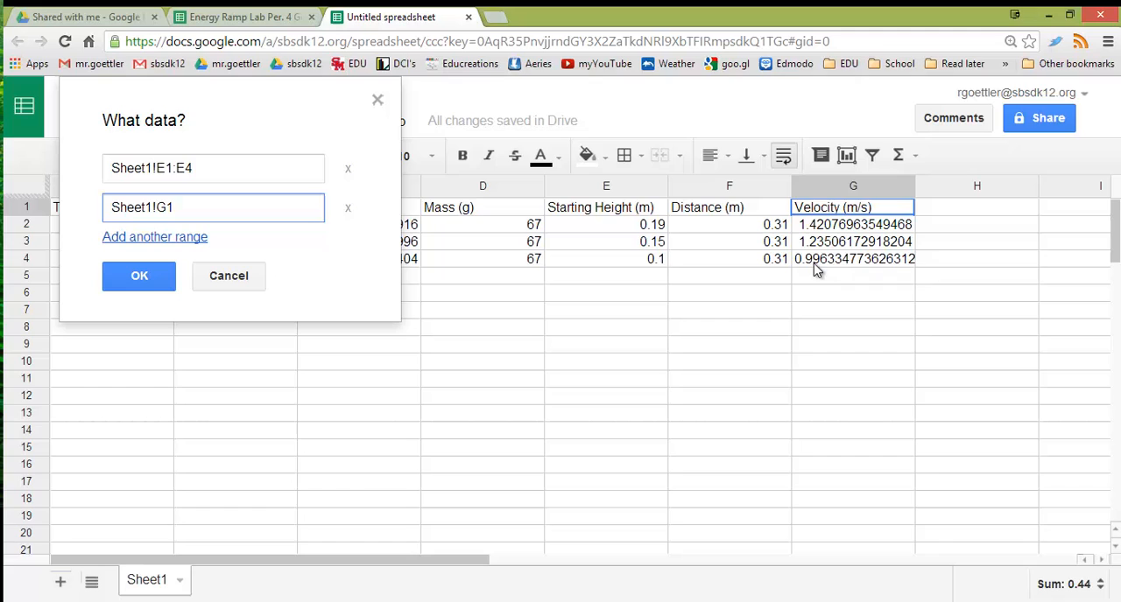
{"action": "left_click", "coordinate": [139, 276]}
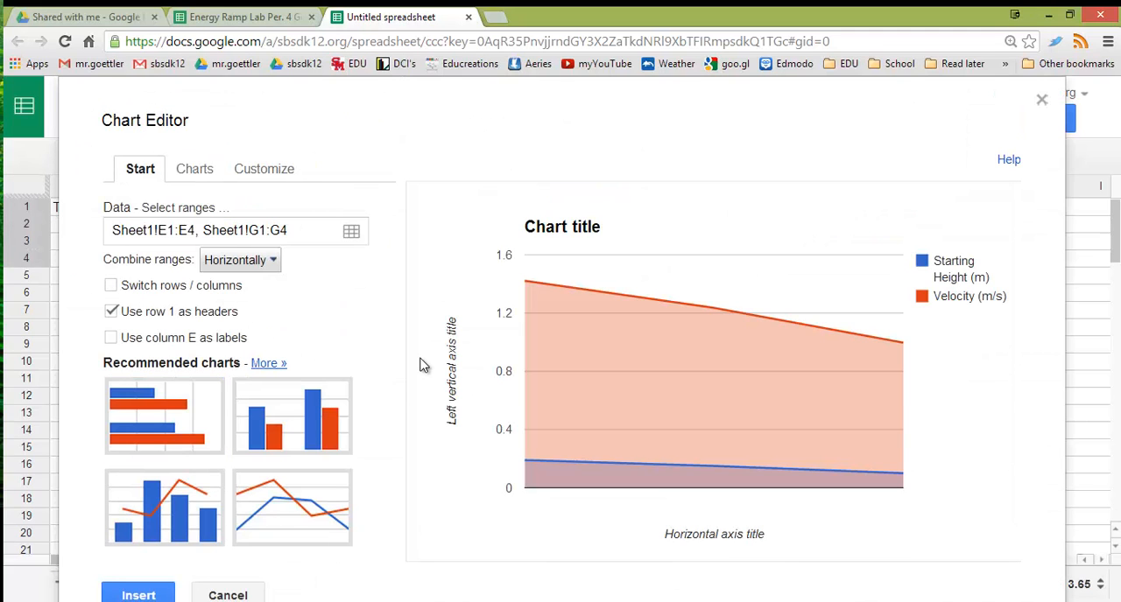
{"action": "mouse_move", "coordinate": [278, 367]}
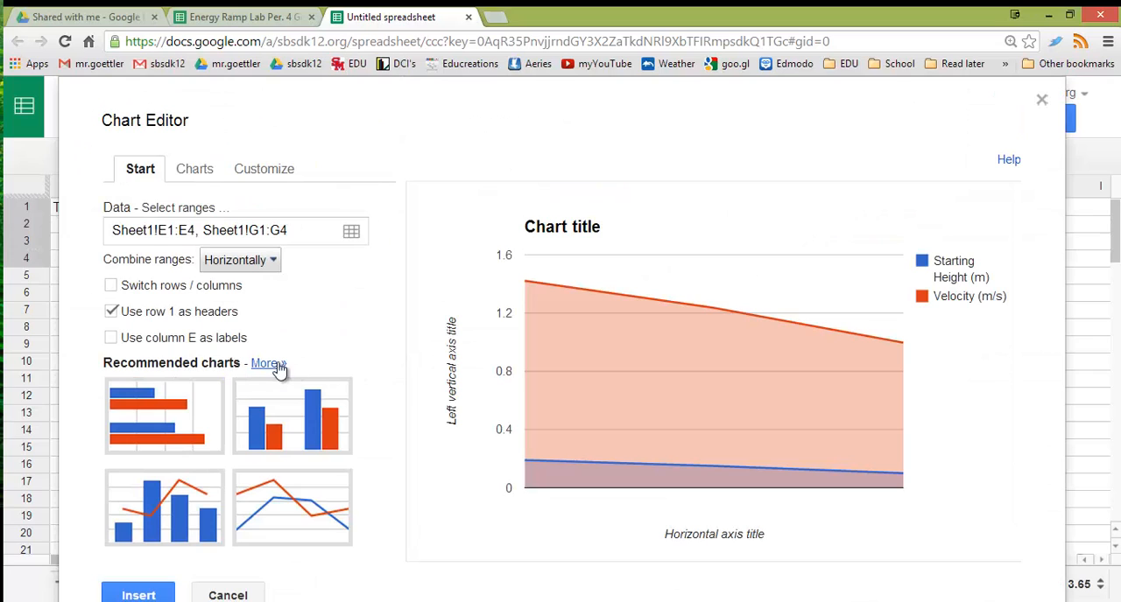
- Switch the chart type to Scatter and insert it into the sheet
{"action": "left_click", "coordinate": [195, 168]}
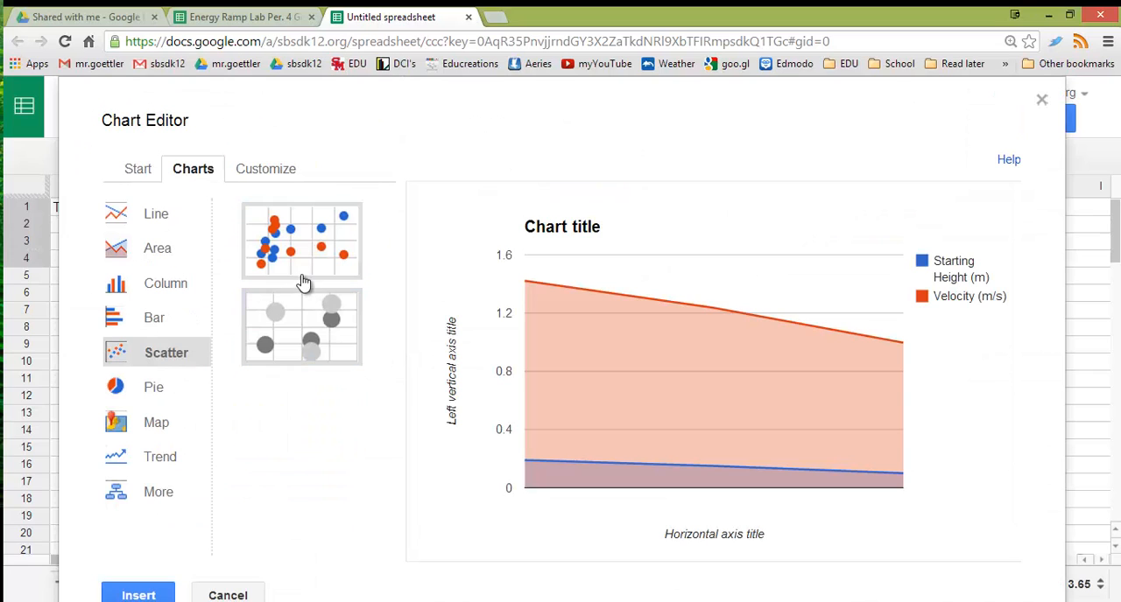
{"action": "left_click", "coordinate": [301, 241]}
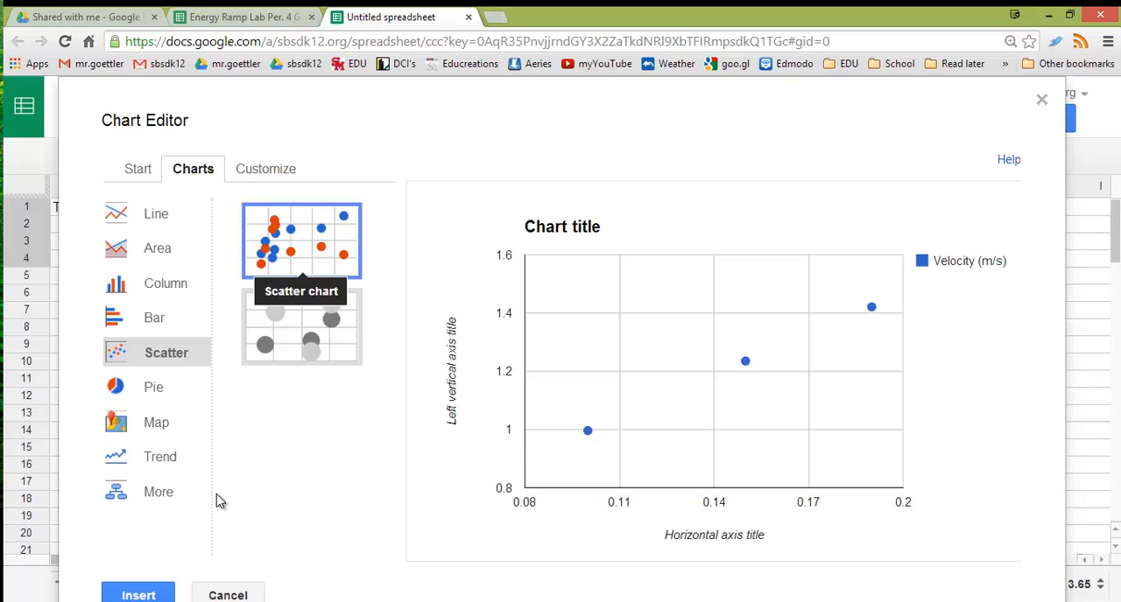
{"action": "left_click", "coordinate": [138, 594]}
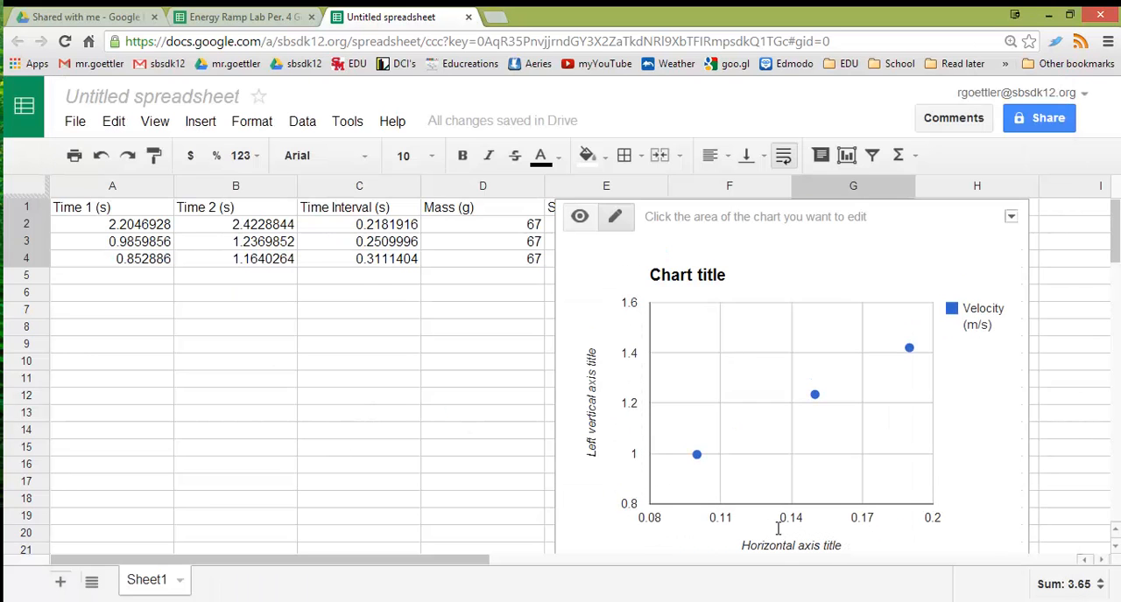
{"action": "left_click", "coordinate": [790, 546]}
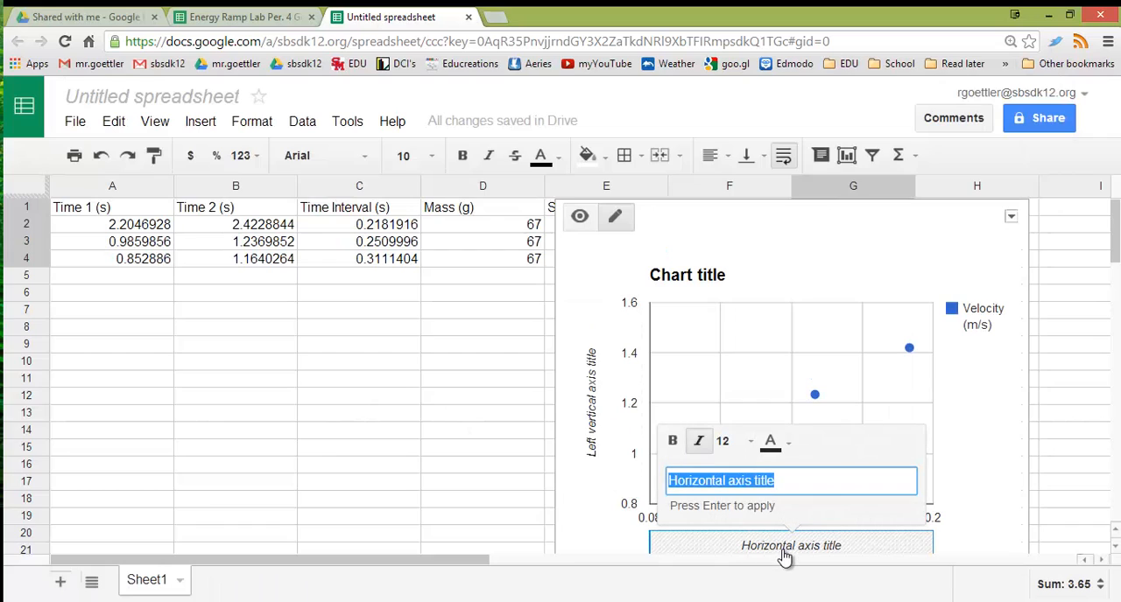
- Title the horizontal axis 'Starting height (m)' at font size 15
{"action": "type", "text": "Starting height (m"}
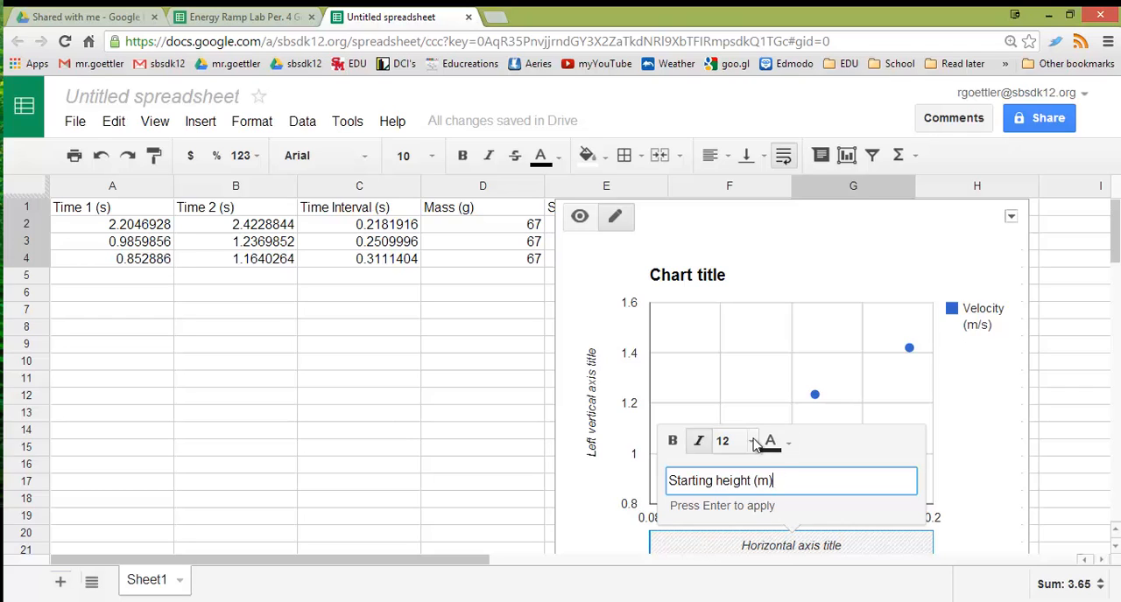
{"action": "left_click", "coordinate": [747, 441]}
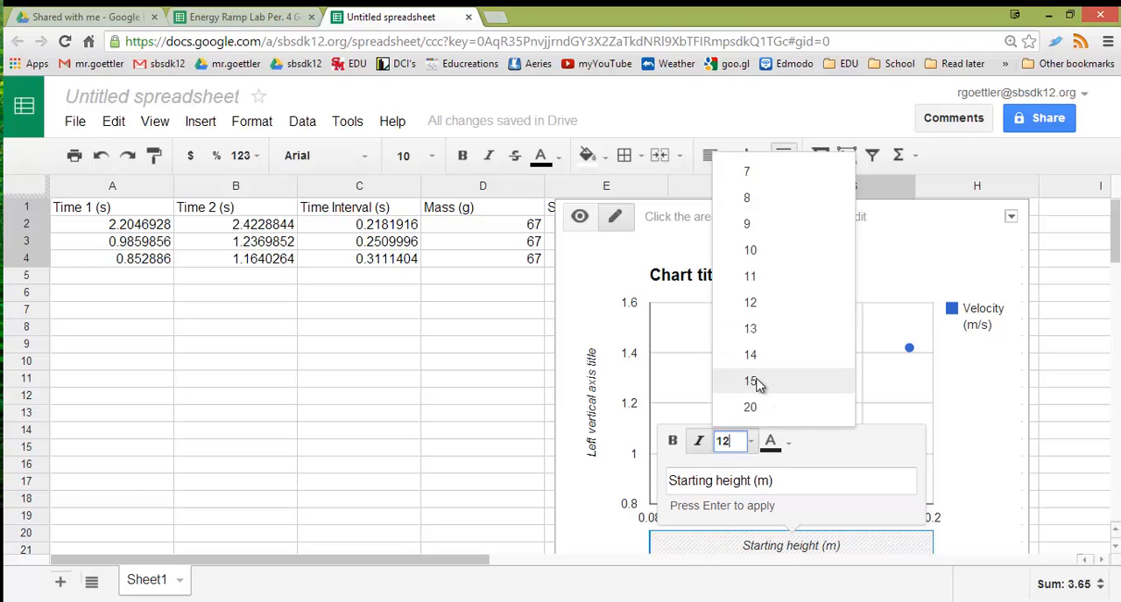
{"action": "left_click", "coordinate": [749, 381]}
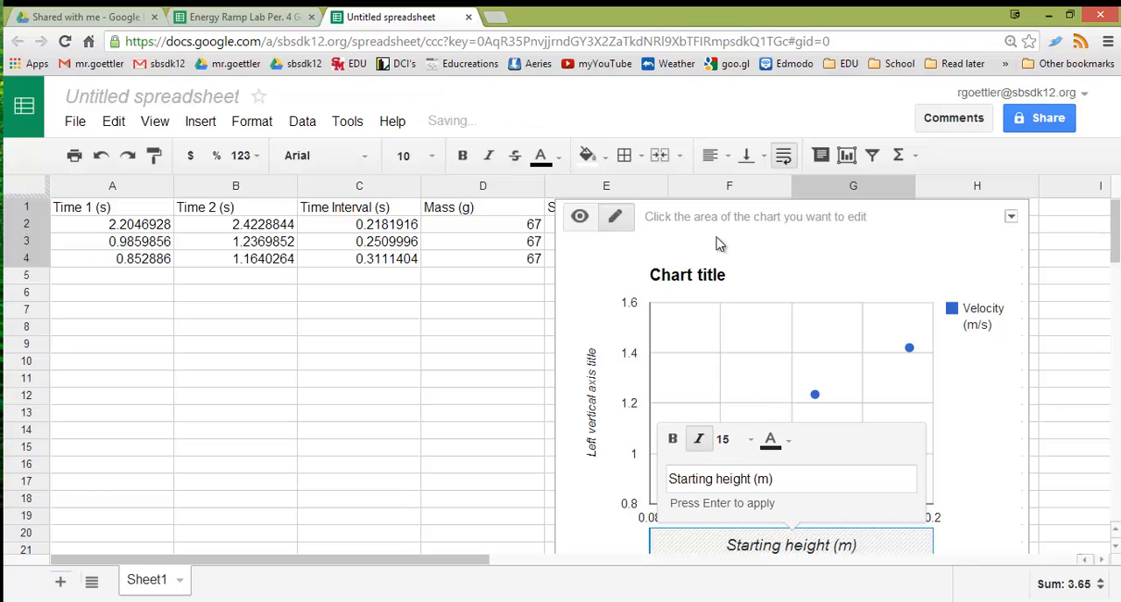
{"action": "left_click", "coordinate": [687, 274]}
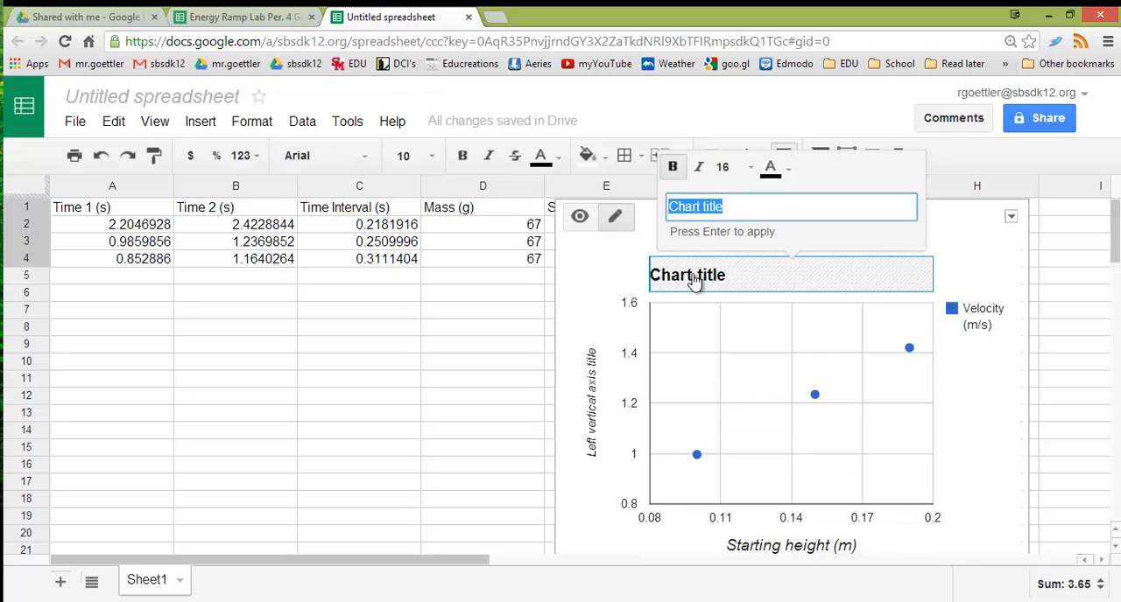
- Type 'Affect of Starting Height on Final Speed' as the chart title
{"action": "type", "text": "Affect o"}
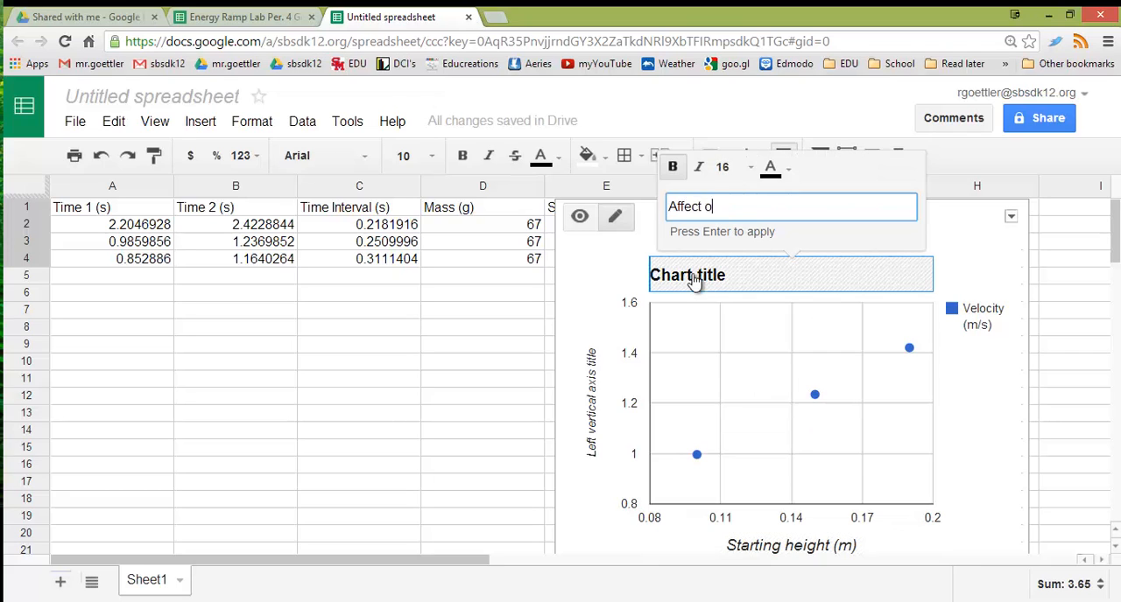
{"action": "type", "text": "f Starting Height"}
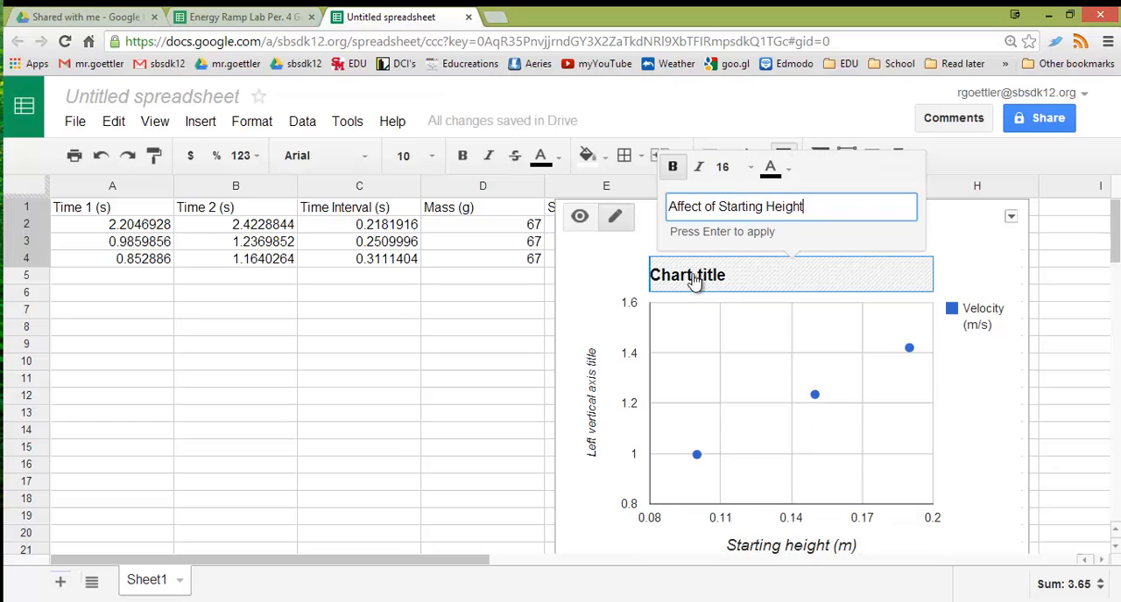
{"action": "type", "text": "on Final Speed"}
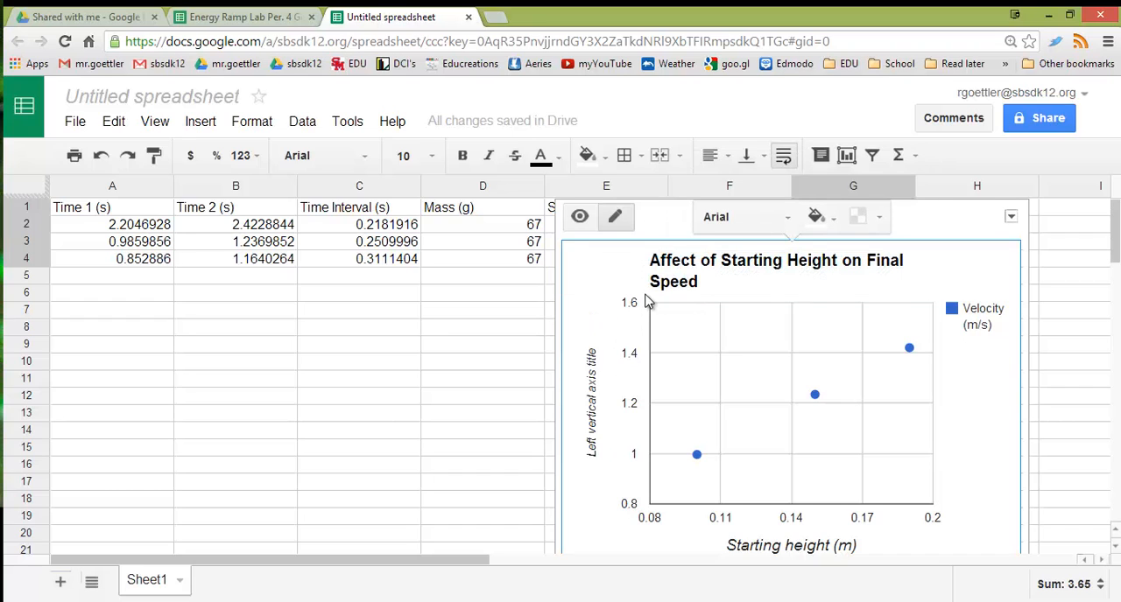
{"action": "mouse_move", "coordinate": [791, 217]}
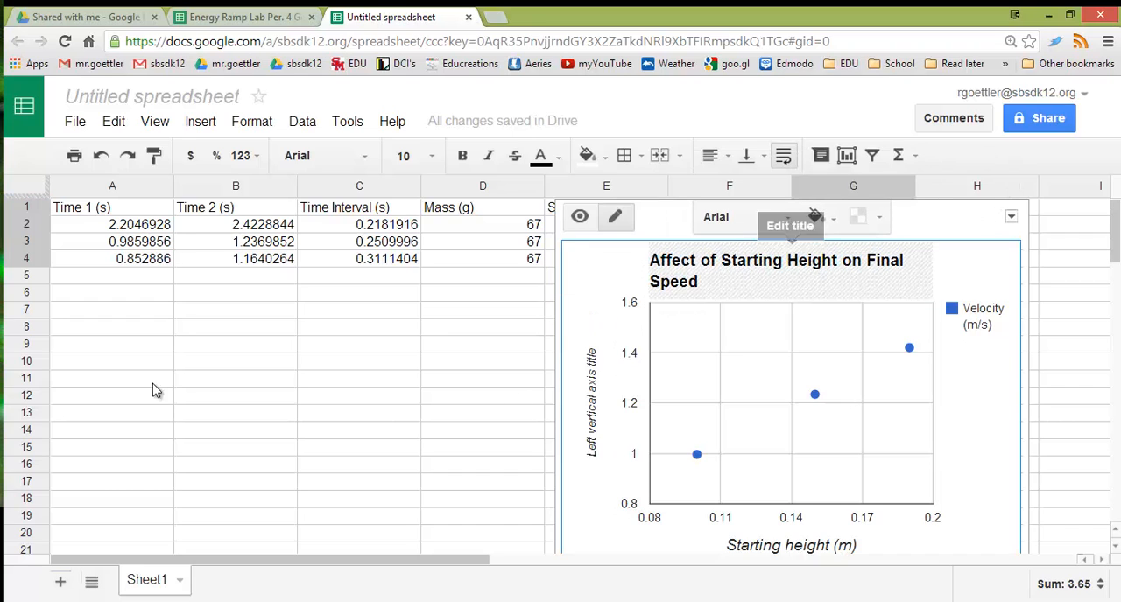